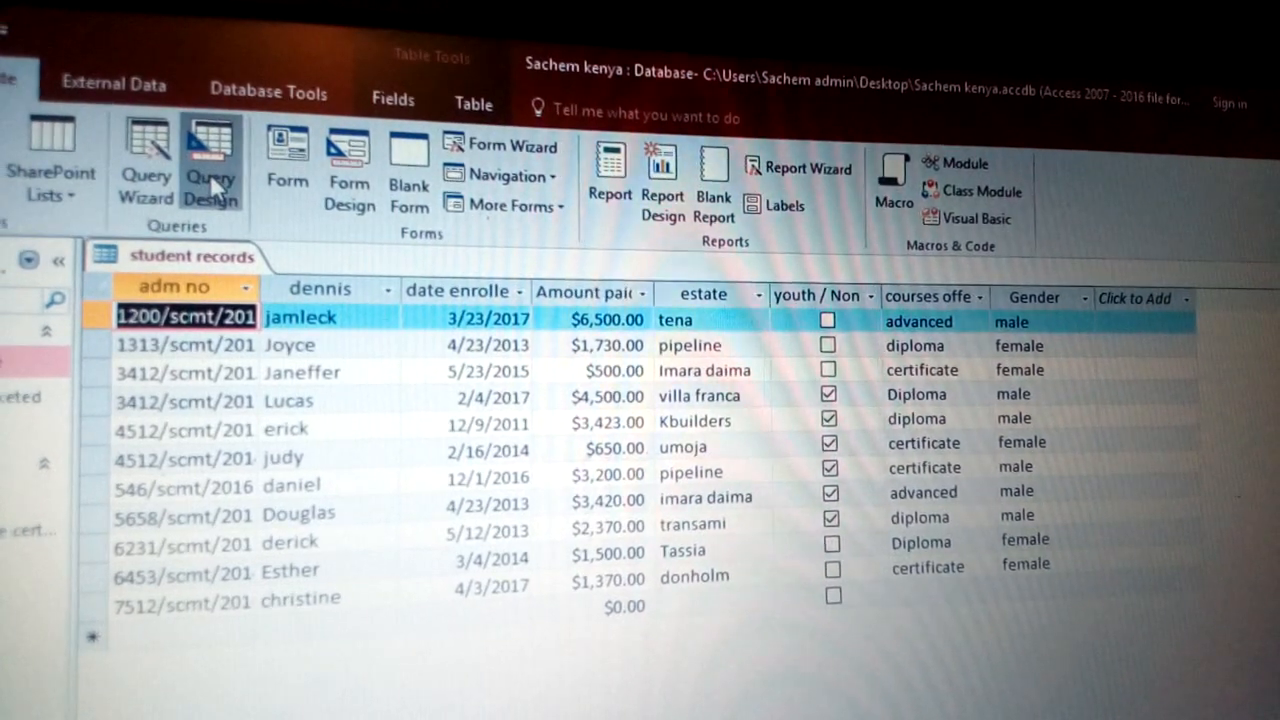
# Step: Start a new query in Design view from the Create tab
pyautogui.click(210, 160)
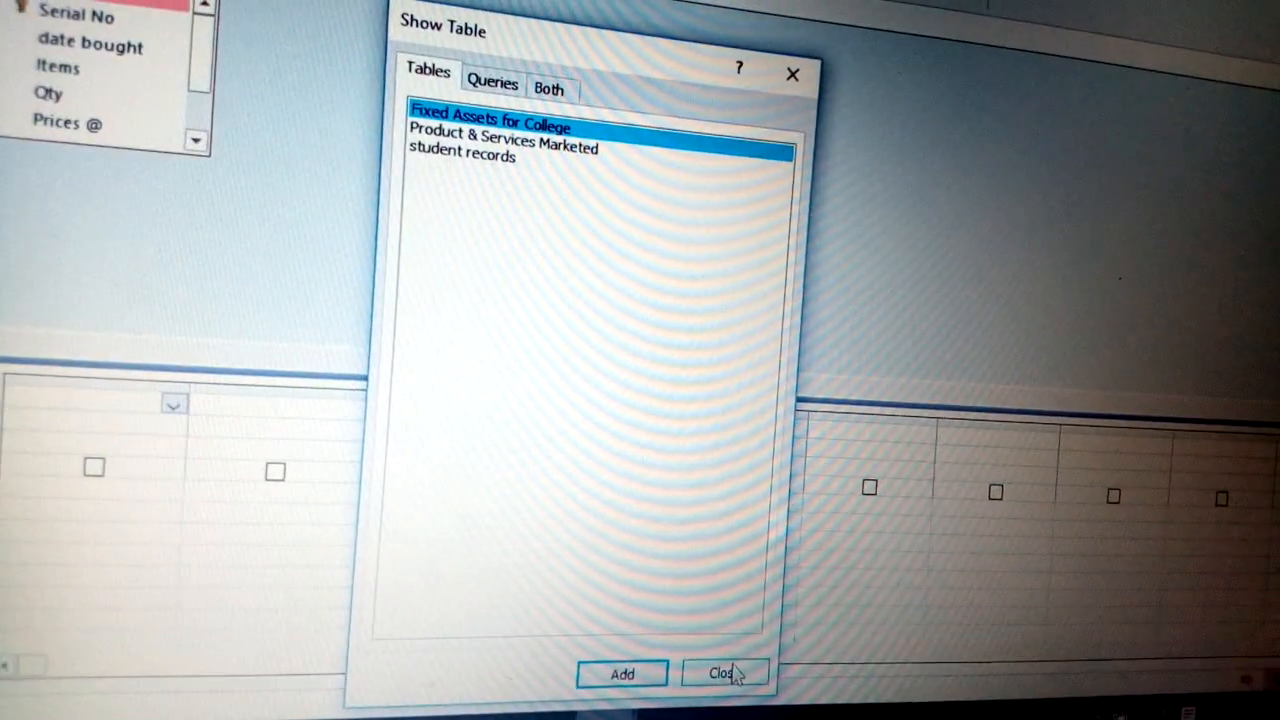
# Step: Close the Show Table list, leaving Fixed Assets for College in the design
pyautogui.click(720, 673)
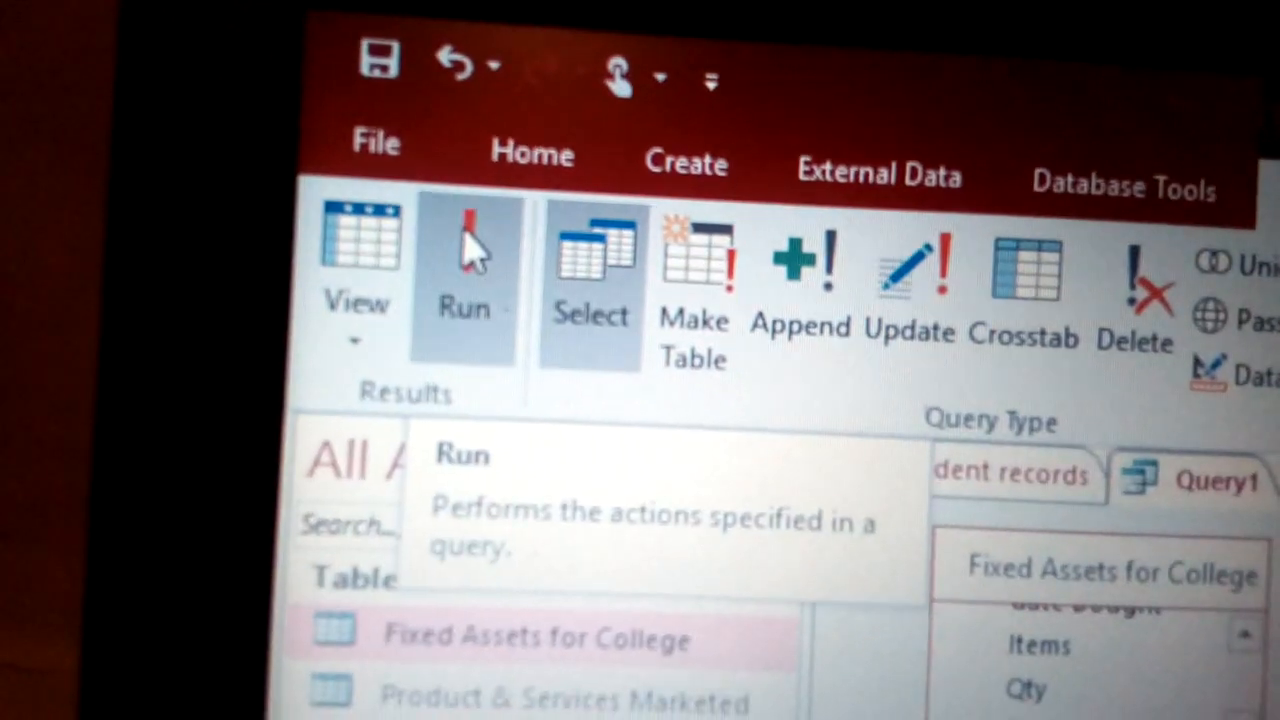
# Step: Run the query to list the matching fixed asset records
pyautogui.click(463, 250)
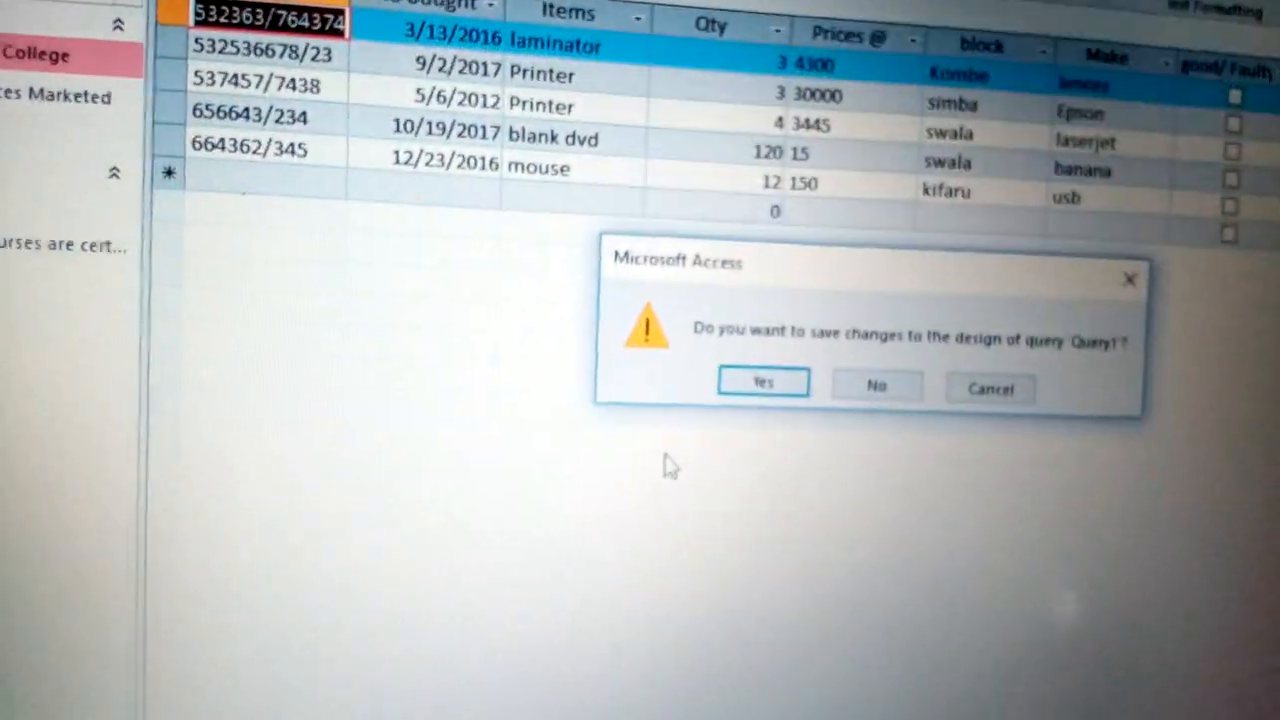
# Step: Agree to save the design and name the query 'faulty Query1'
pyautogui.click(763, 382)
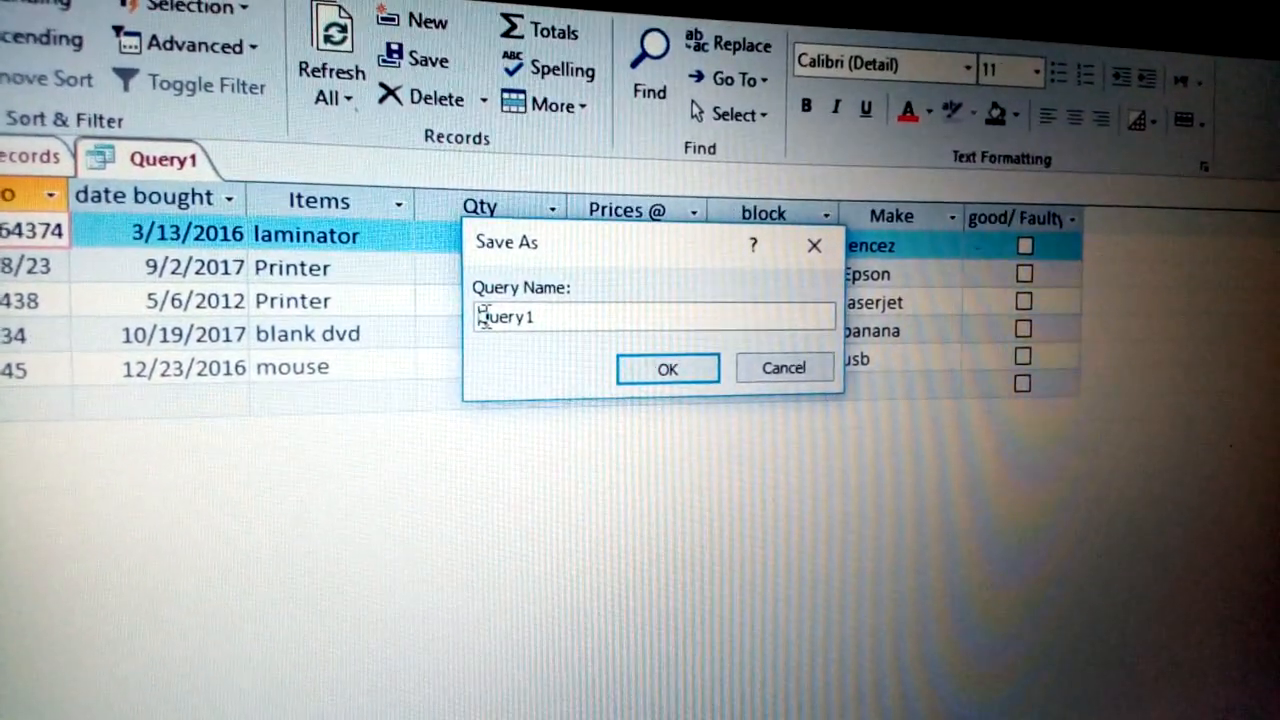
pyautogui.write('faul')
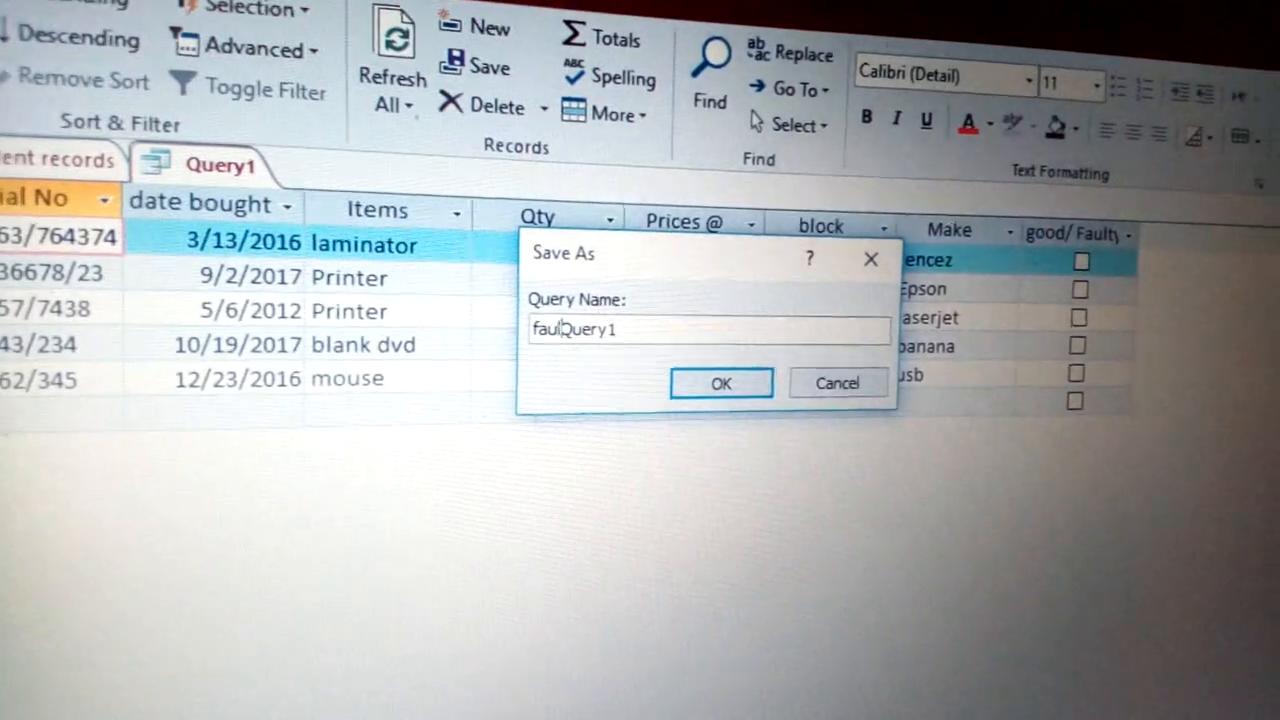
pyautogui.write('ty')
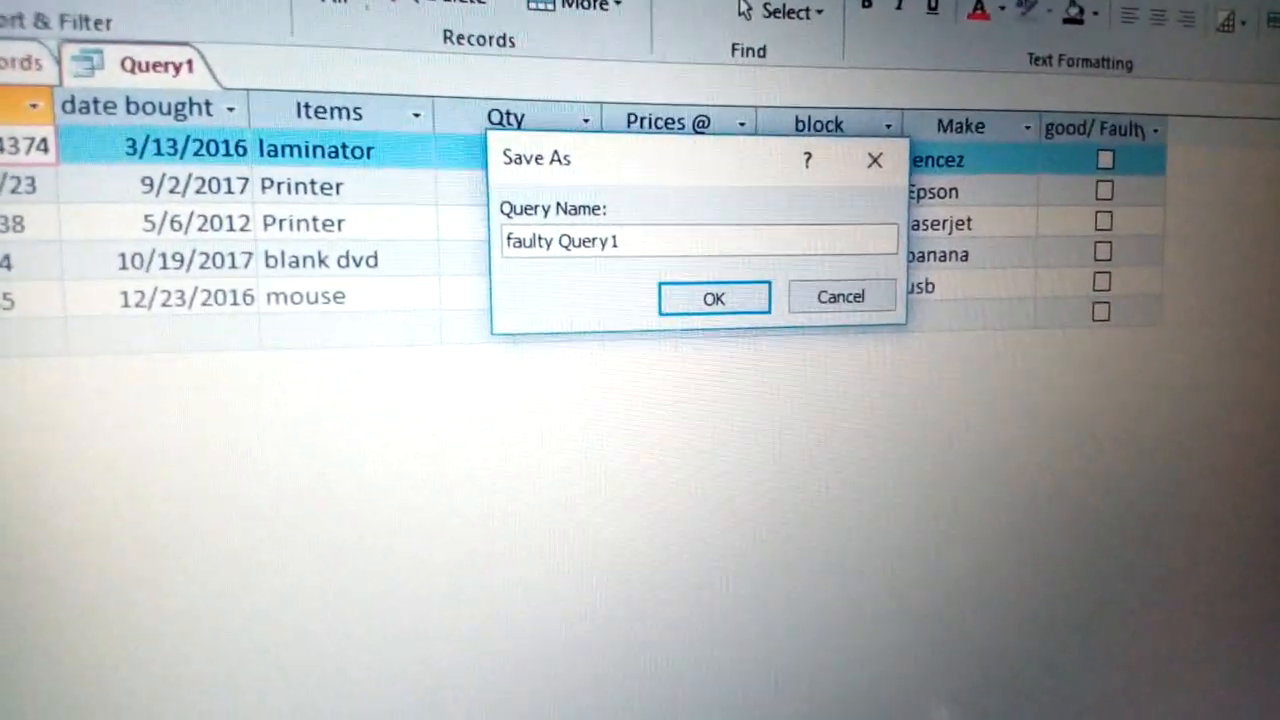